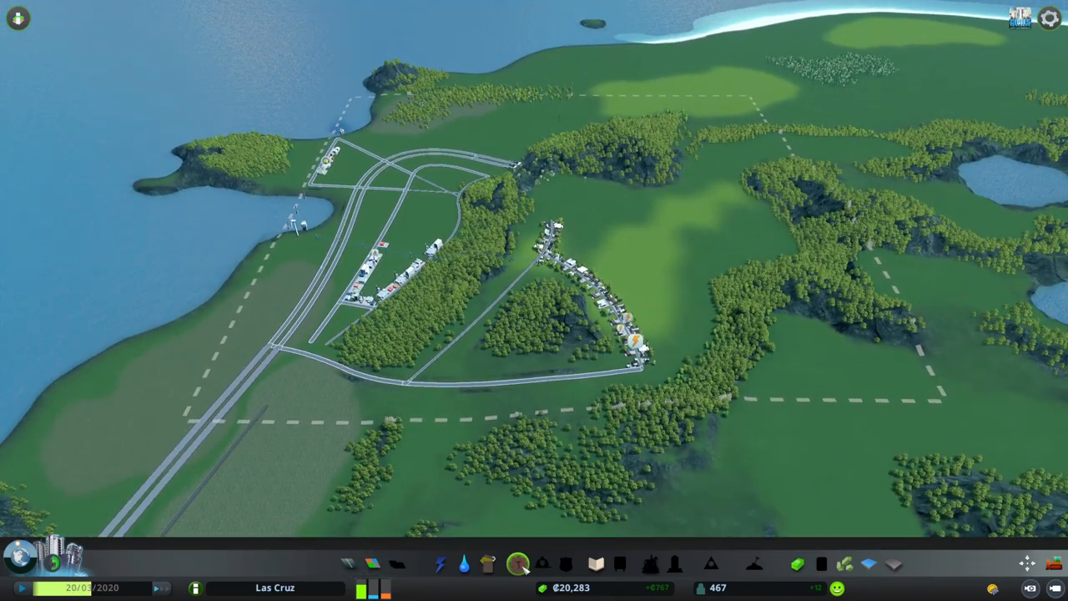
Step: Lay new road segments branching off the highway toward the starter town's houses
left_click(487, 564)
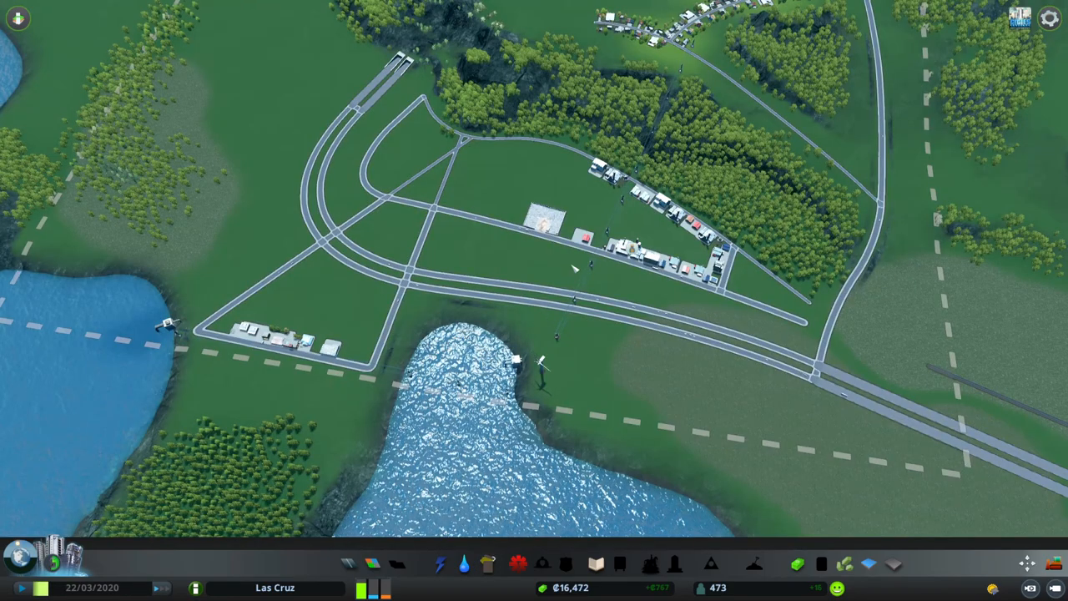
left_click(441, 565)
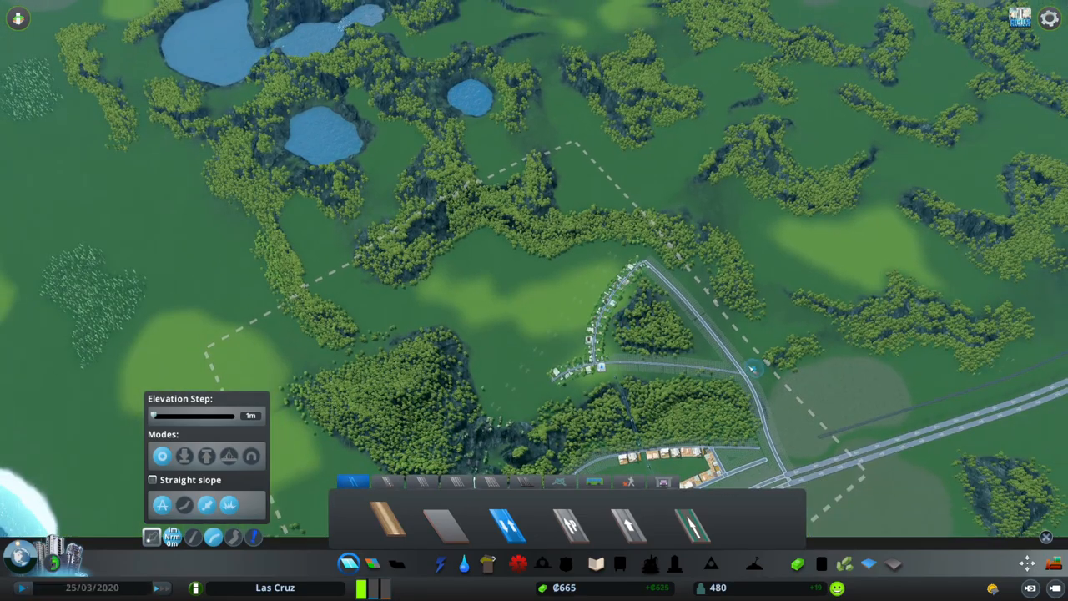
mouse_move(771, 251)
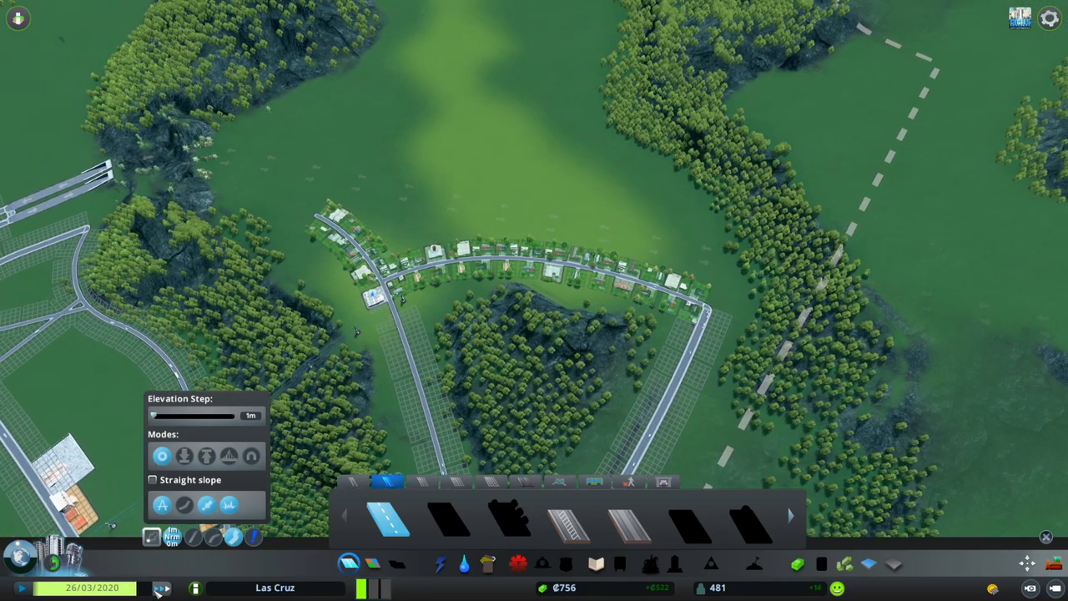
Step: Switch from road building to the water pipe tool for the new houses
left_click(464, 564)
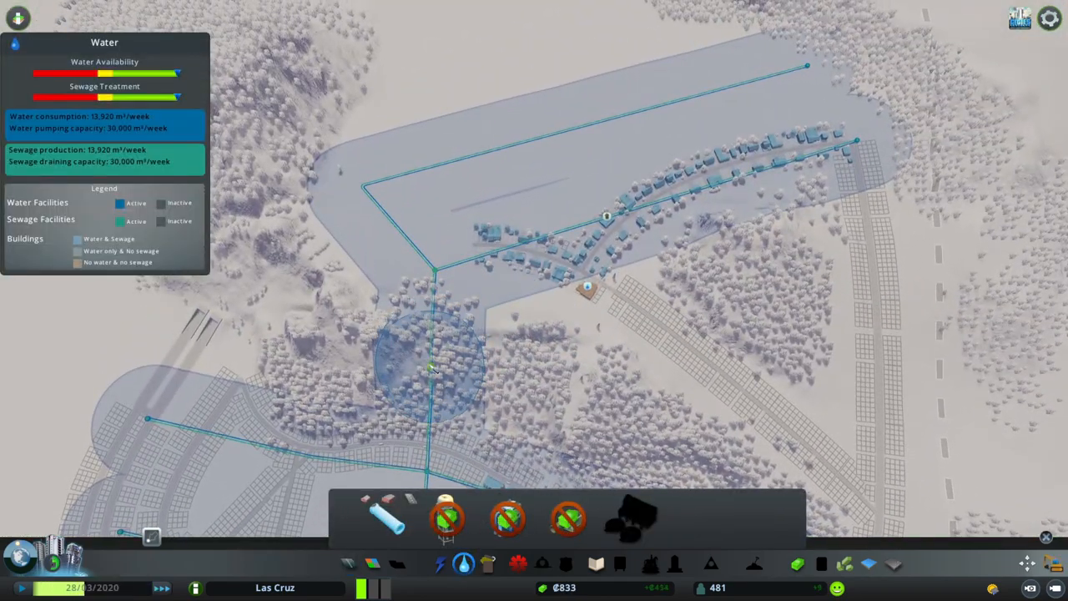
Step: Lay a water pipe along the curving street toward the new houses
left_click_drag(431, 361, 631, 307)
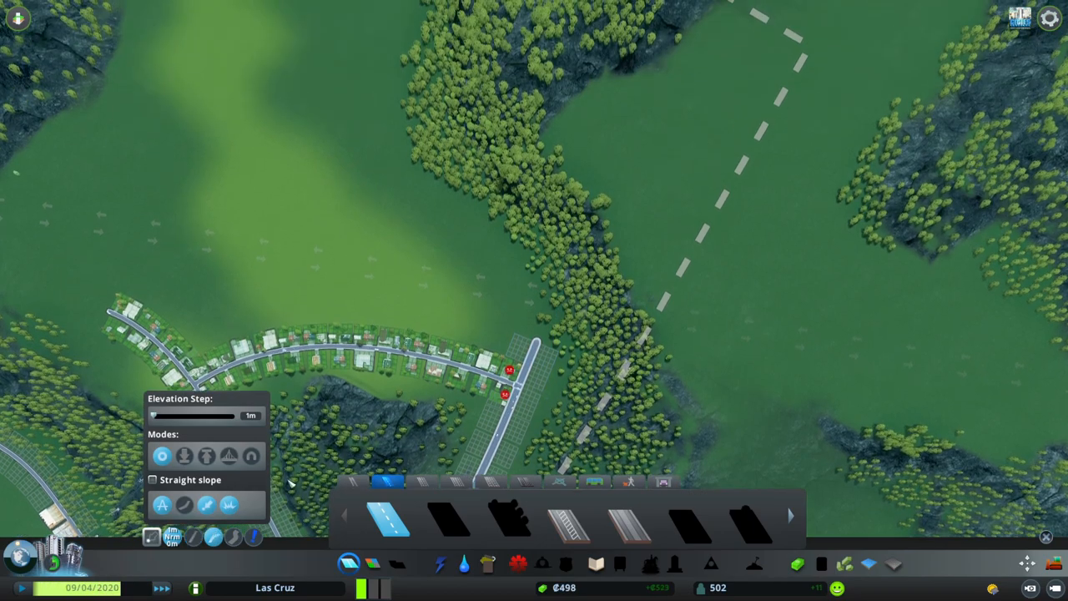
Step: Extend the curving street past its last houses
left_click_drag(531, 342, 442, 184)
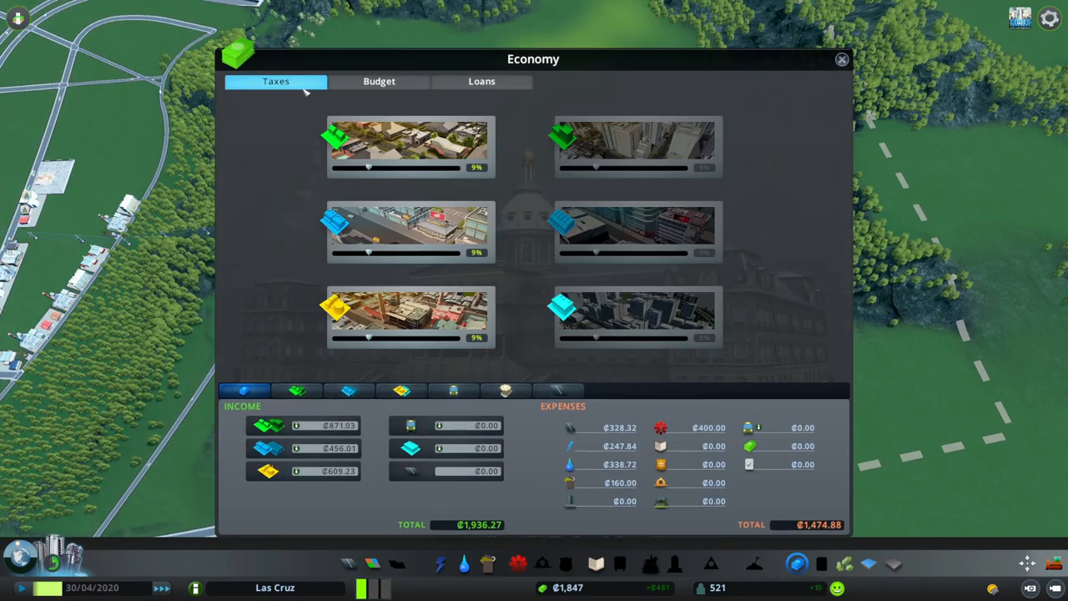
Step: Raise residential tax to 12%, check the Budget spending, and close the Economy panel
left_click_drag(369, 167, 391, 167)
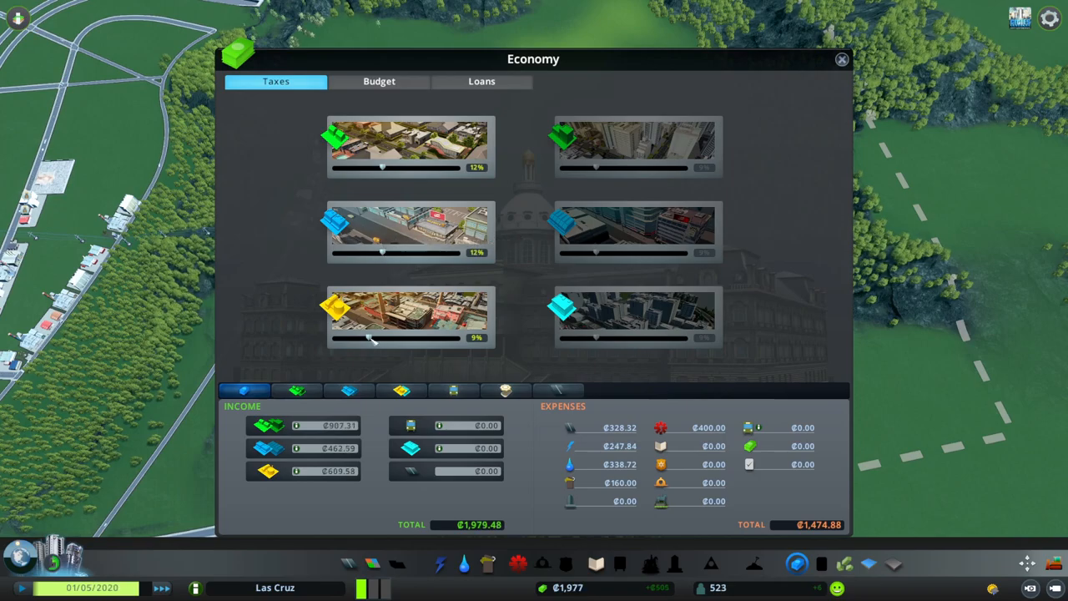
left_click(379, 81)
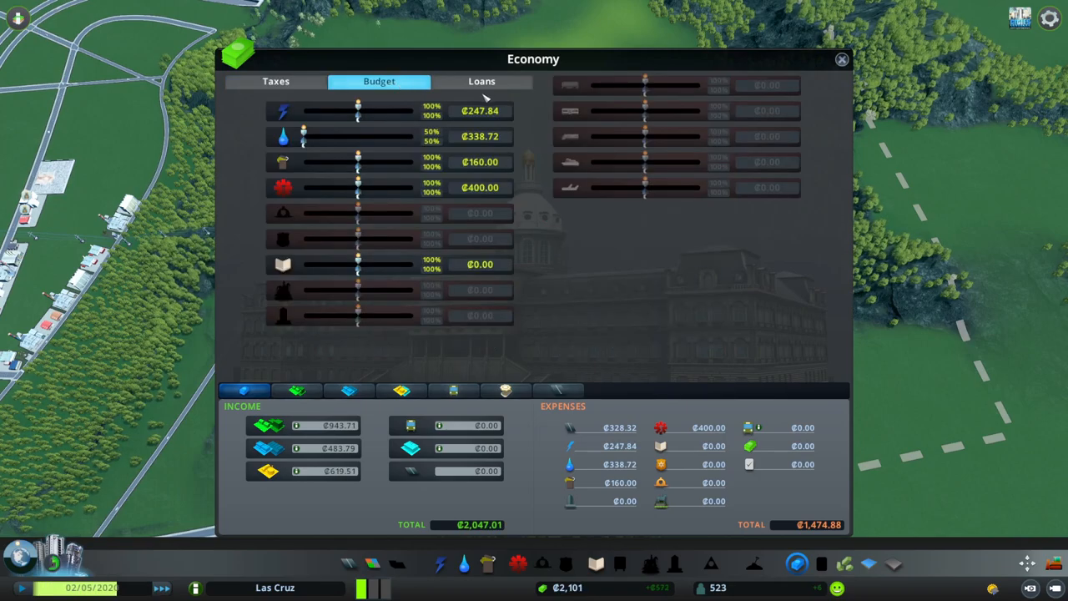
left_click(841, 58)
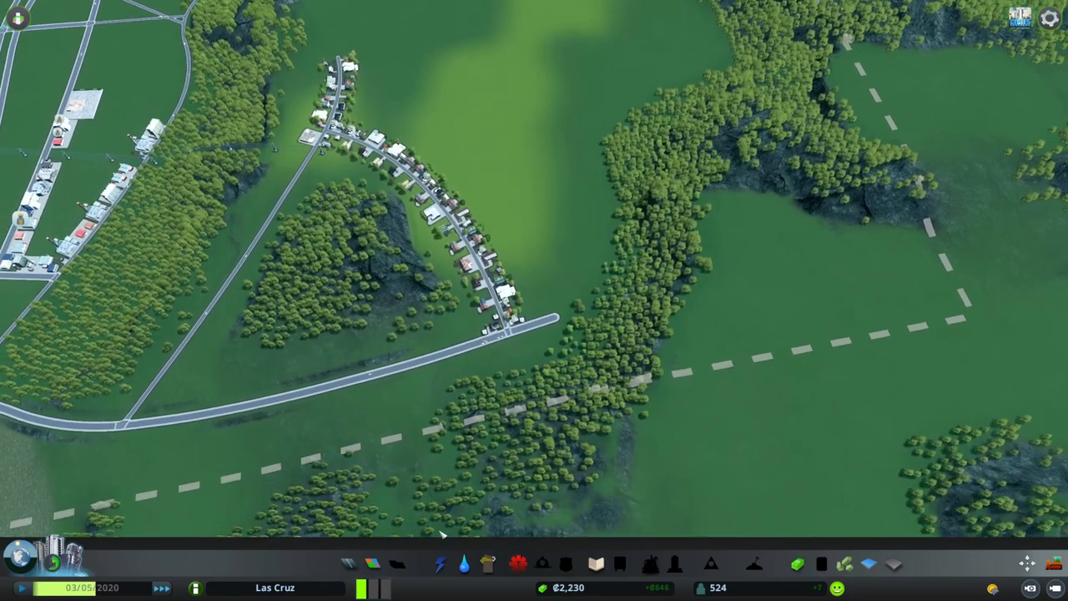
Step: Draw a new road starting from the end node of the residential street
left_click(372, 564)
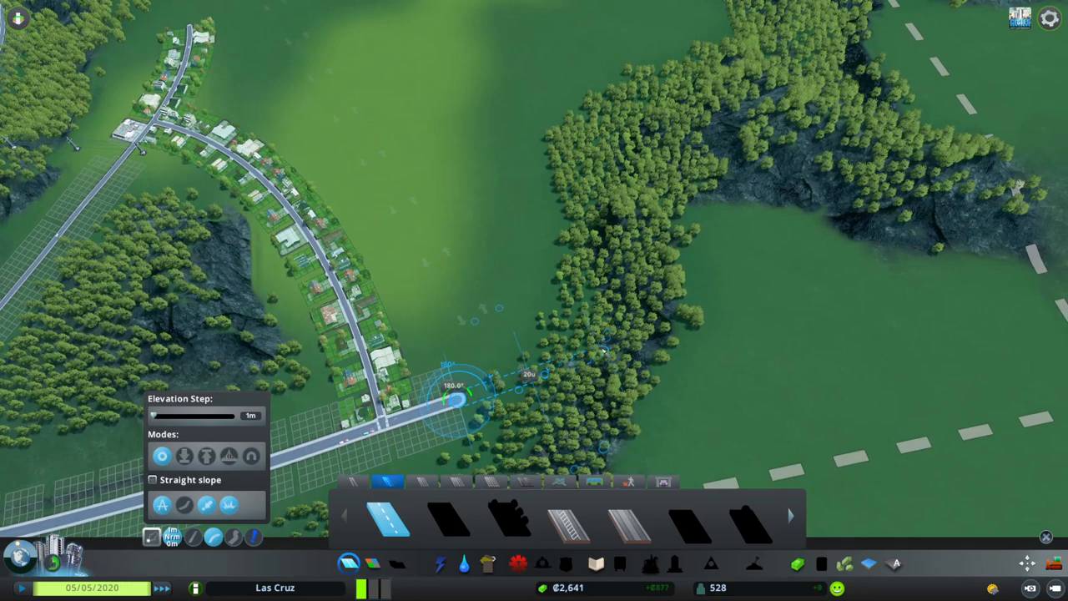
left_click_drag(457, 399, 547, 133)
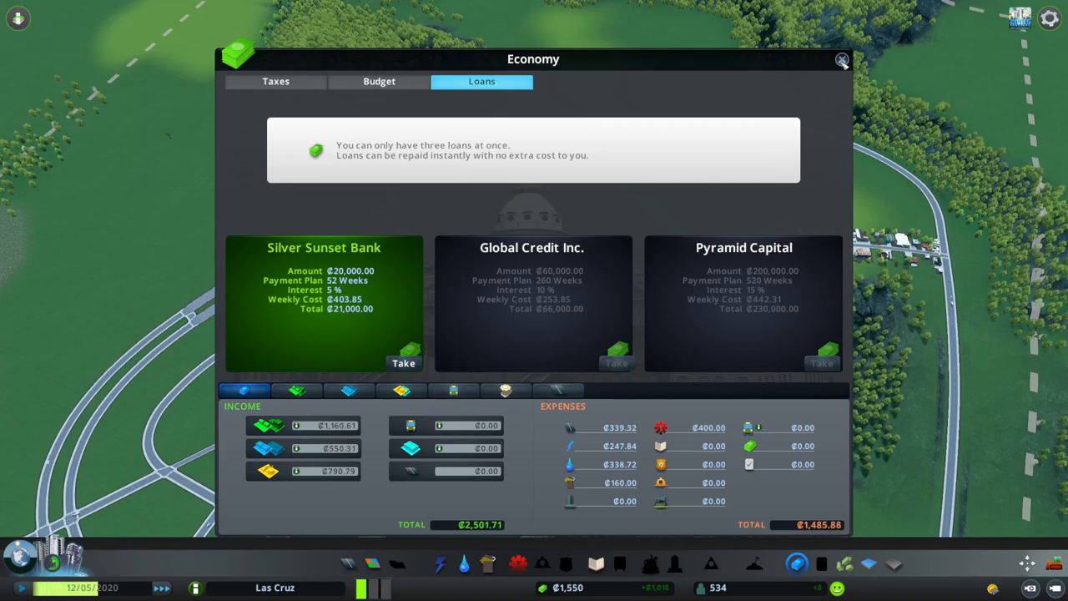
left_click(842, 60)
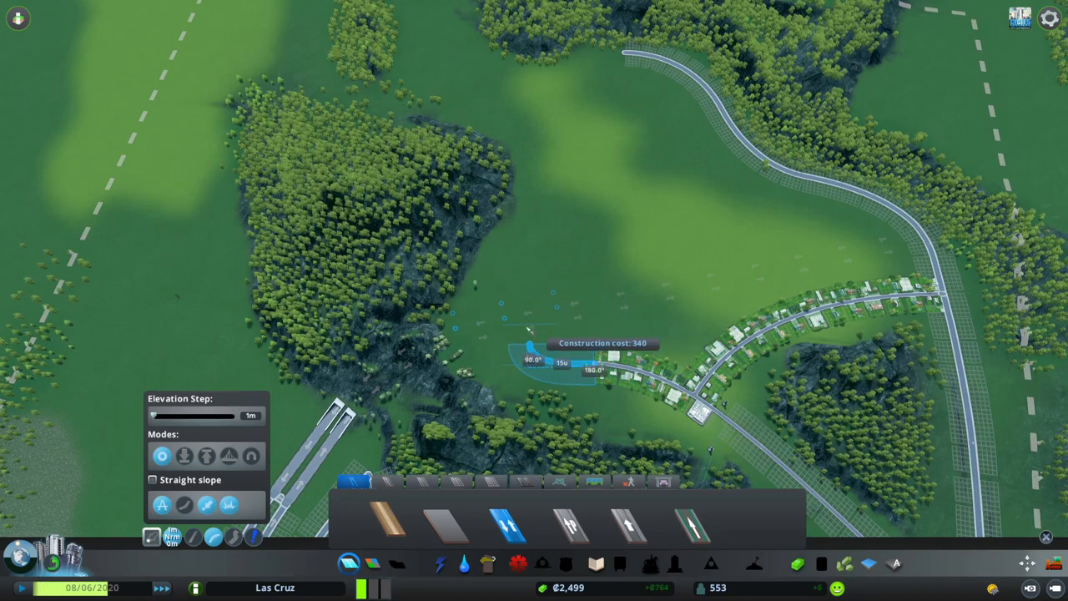
Step: Place a short side road off the curving street toward the forest
left_click(530, 321)
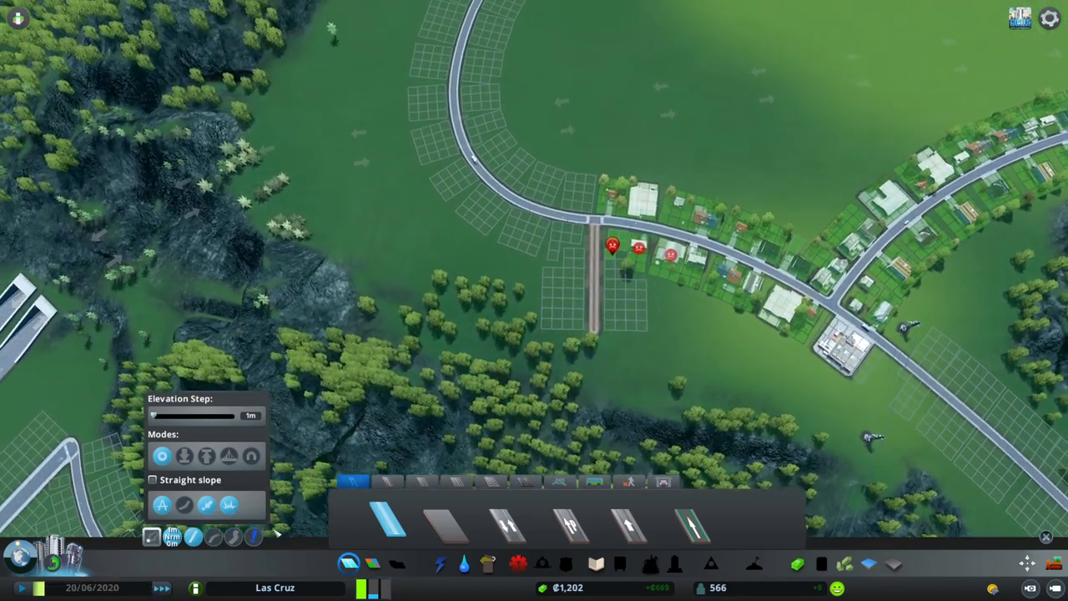
Step: Draw a short straight street heading south from the curving road
left_click_drag(594, 330, 321, 208)
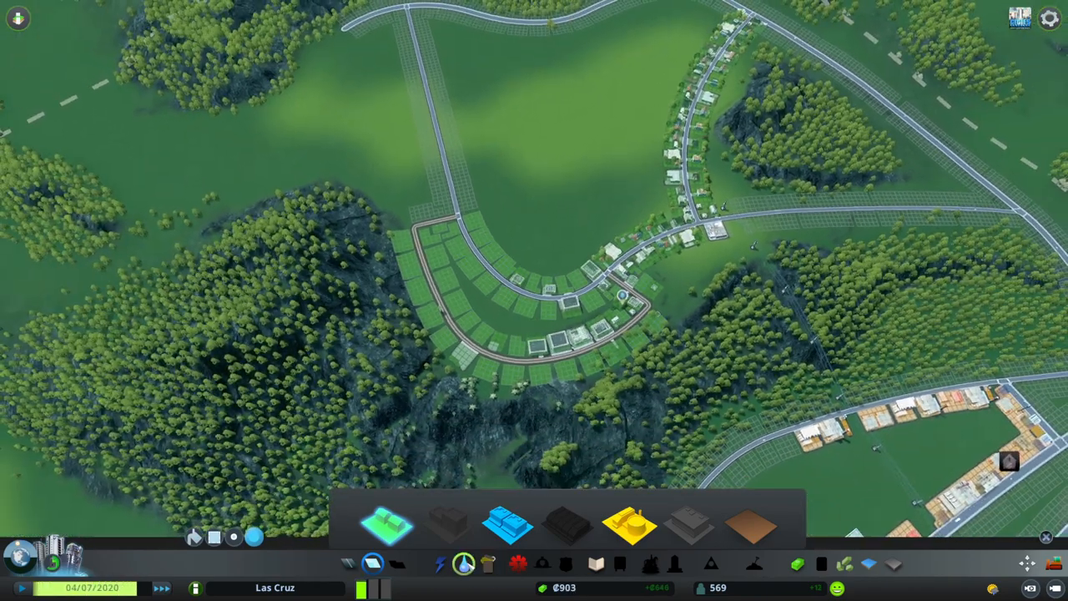
Step: Zone the plots along the new curving street as low-density residential
left_click(464, 565)
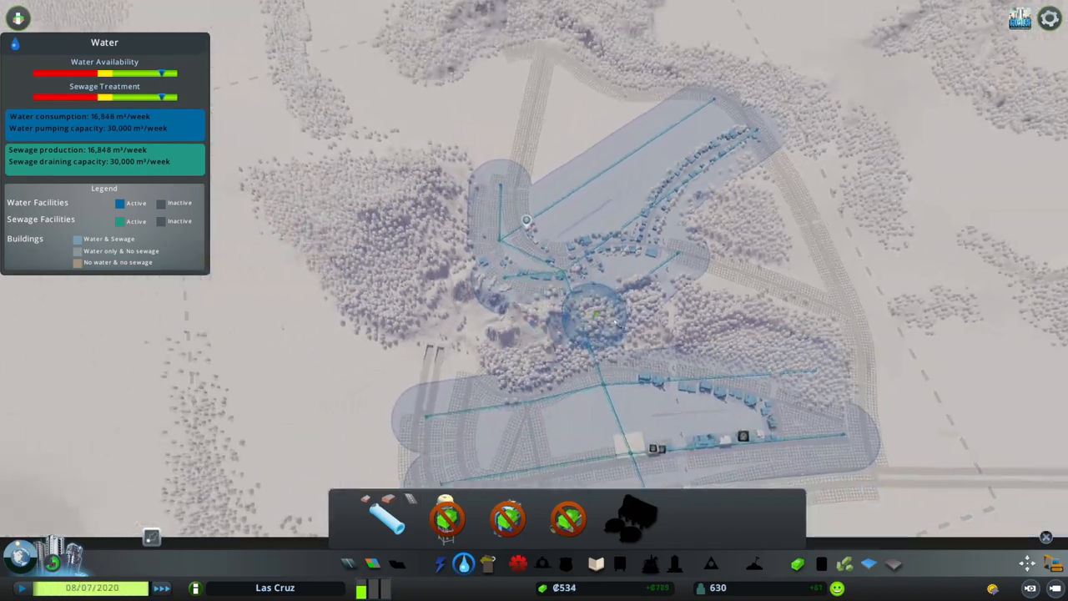
Step: Review the loan offers and current tax rates in the Economy panel, then close it
left_click(798, 565)
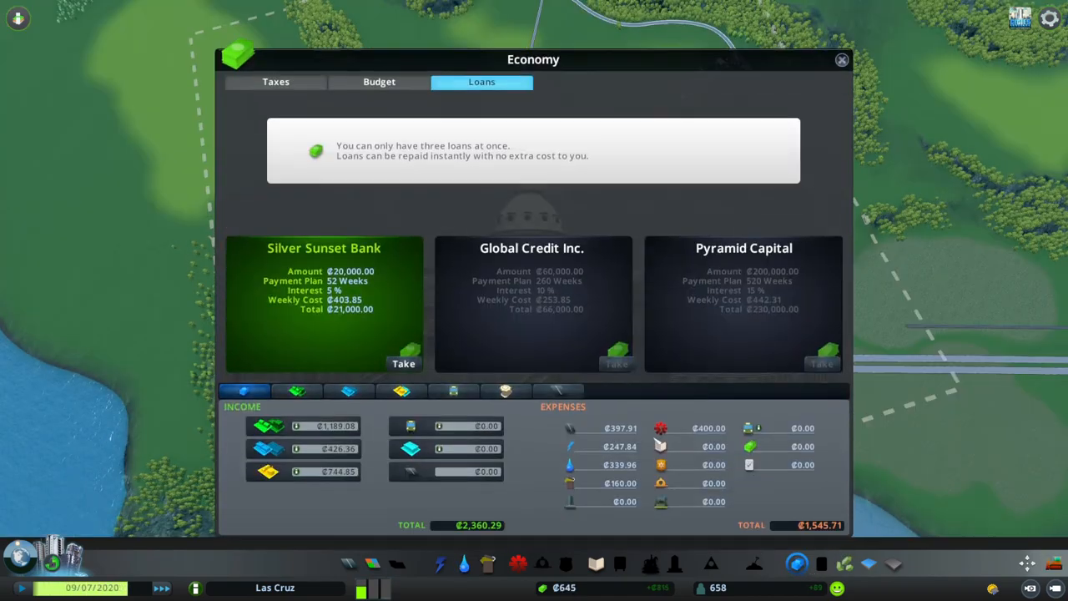
left_click(275, 80)
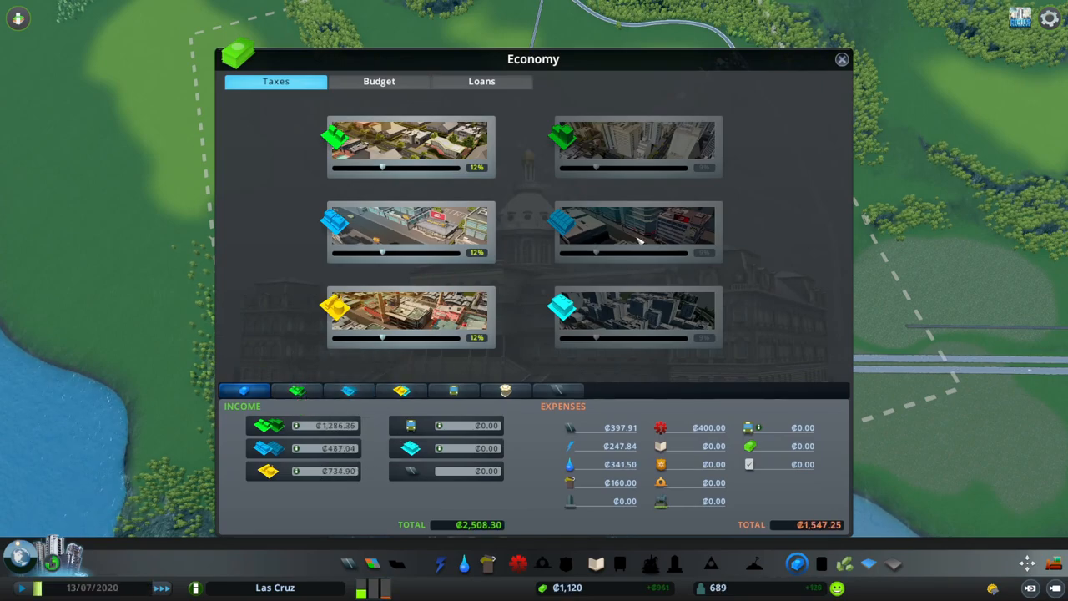
left_click(842, 60)
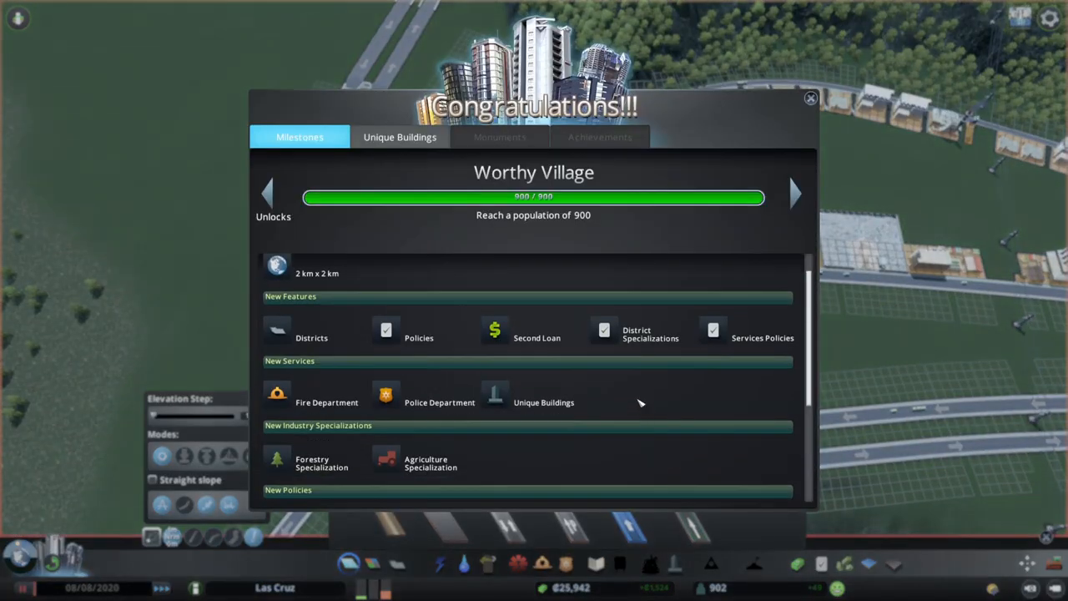
Step: Dismiss the milestone notice, check fire hazard coverage, zone along the new streets and view electricity with the wind turbine
left_click(810, 99)
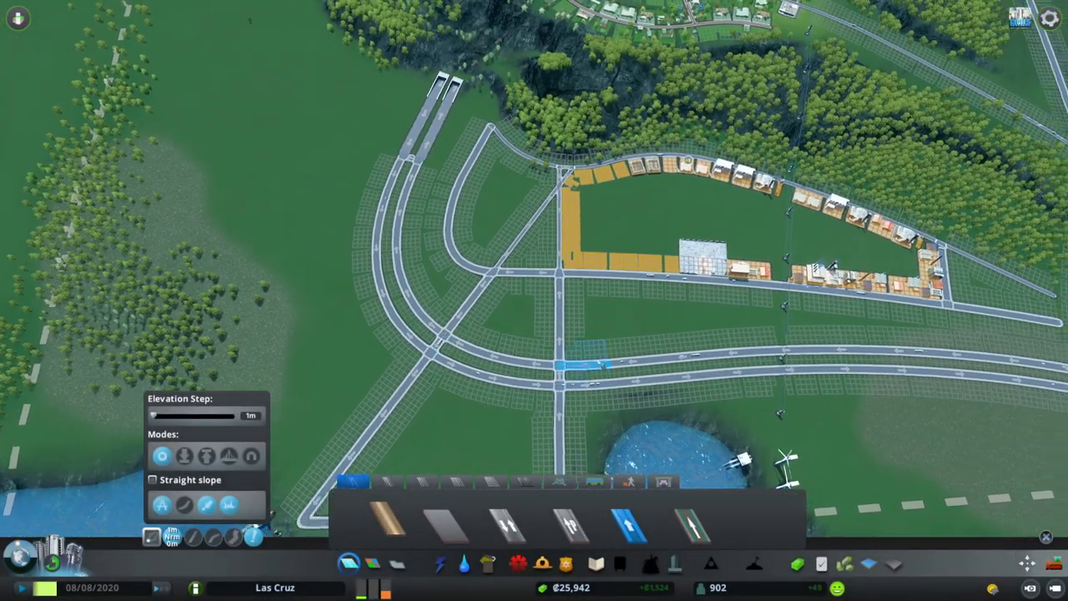
left_click(541, 564)
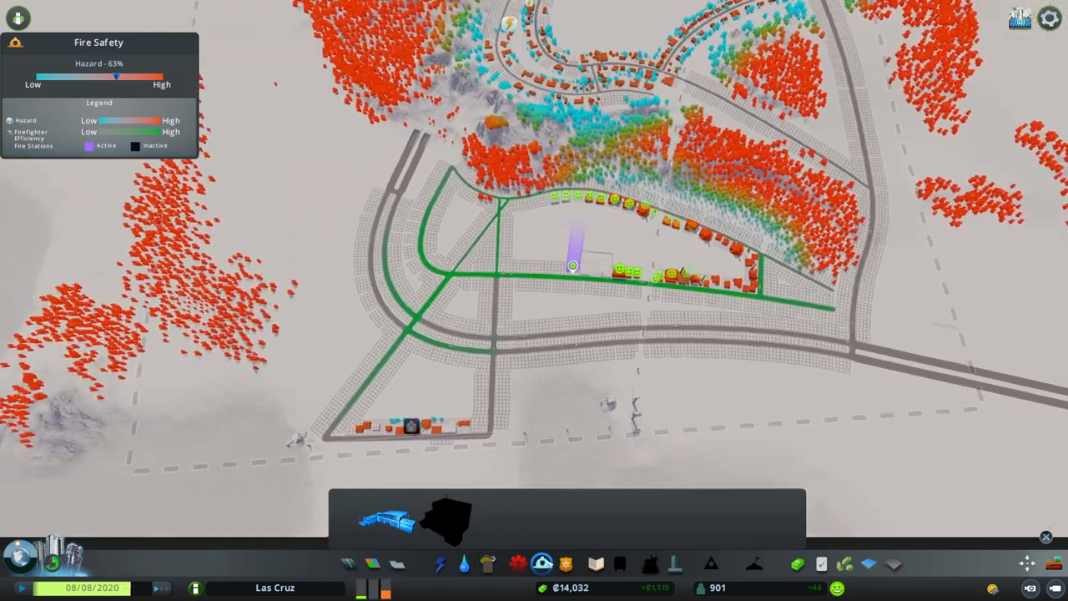
left_click(565, 564)
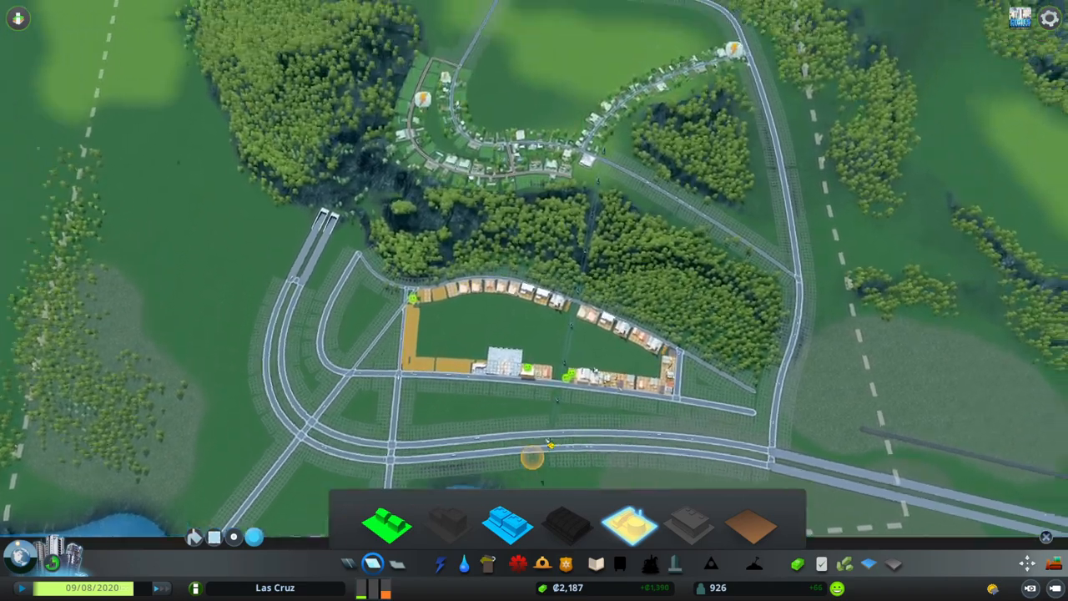
left_click(439, 564)
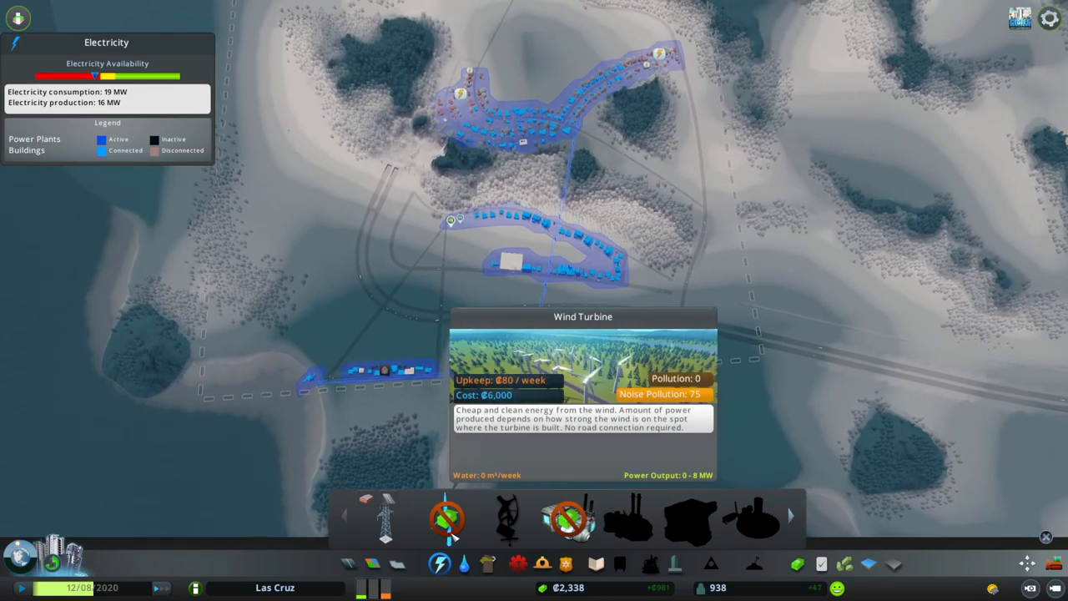
Step: Take the ₢20,000 Silver Sunset Bank loan from the Economy panel's Loans offers
left_click(401, 326)
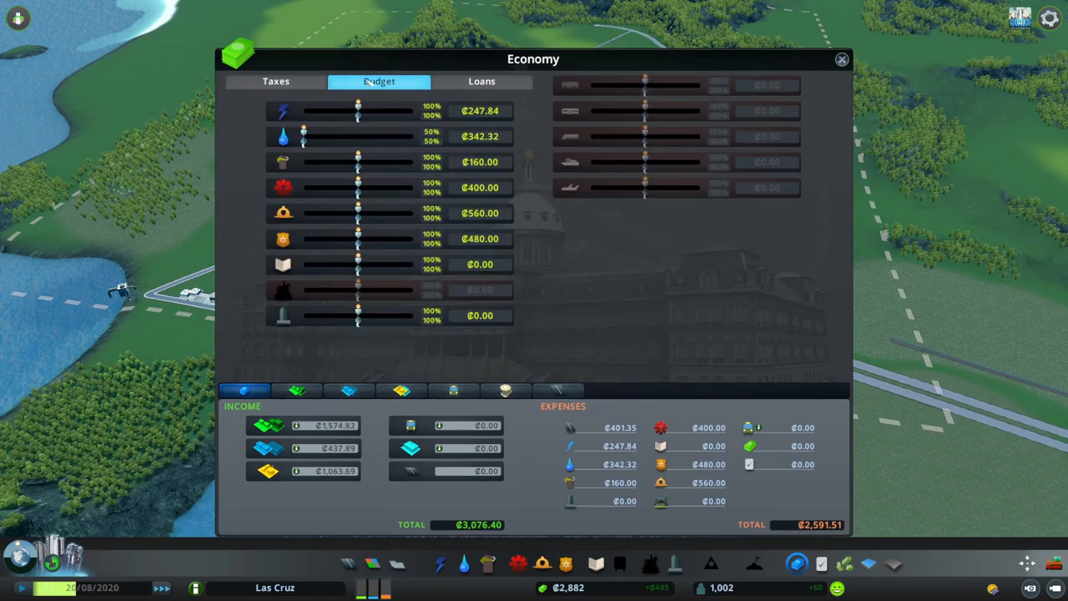
left_click(481, 80)
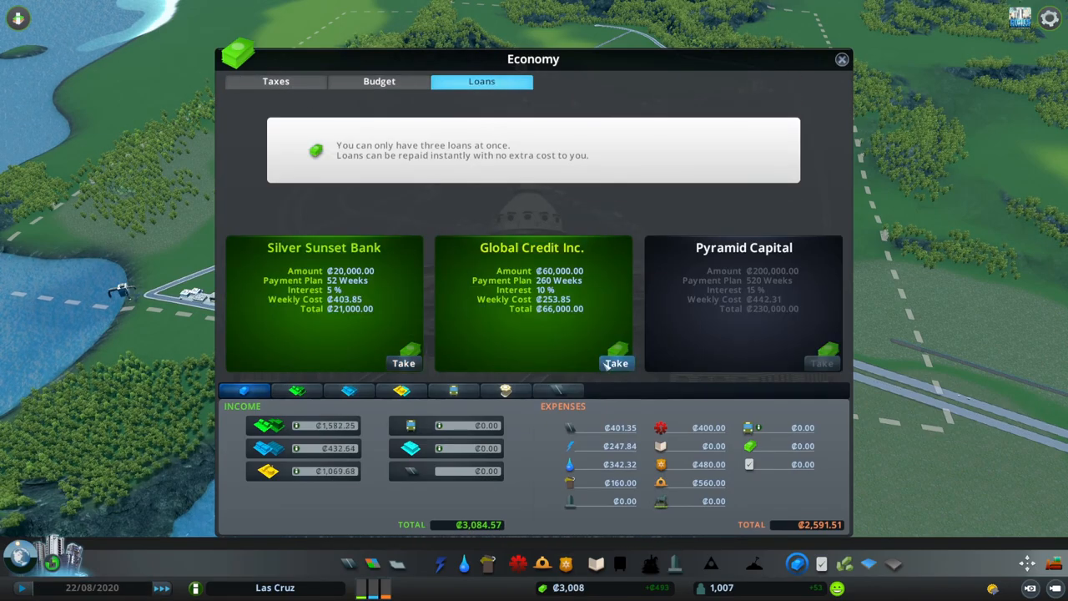
left_click(404, 363)
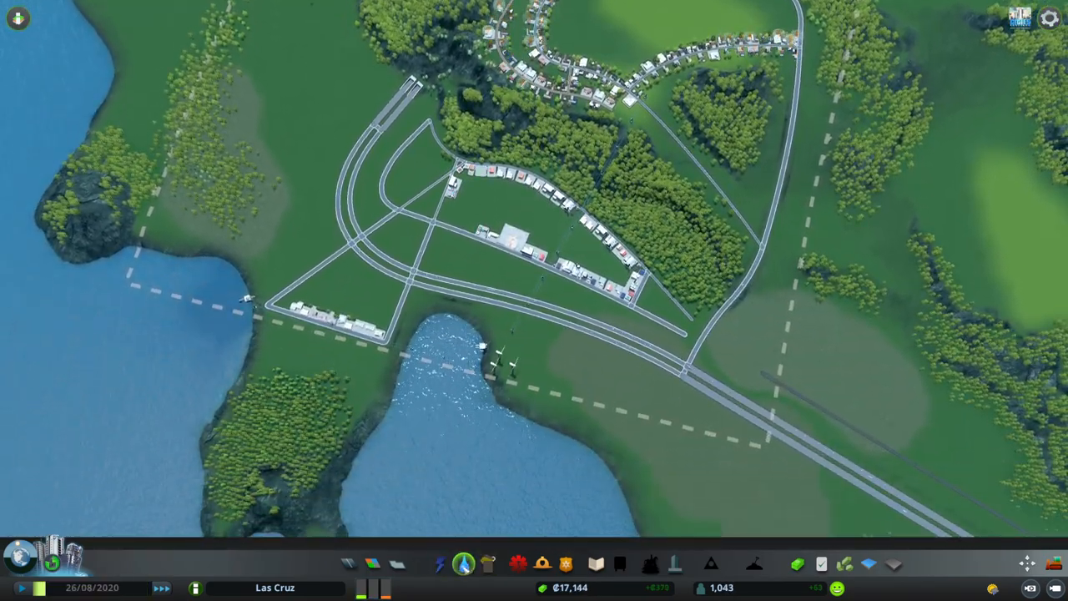
Step: Review the tax rates in the Economy panel, then start a curved road from the housing toward the forest
left_click(517, 565)
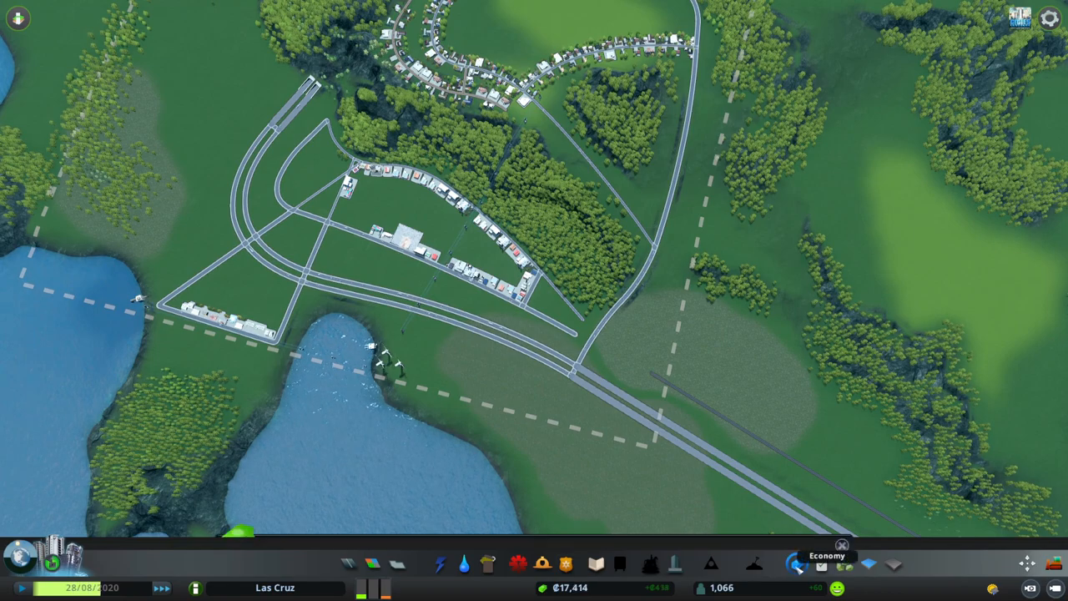
left_click(798, 565)
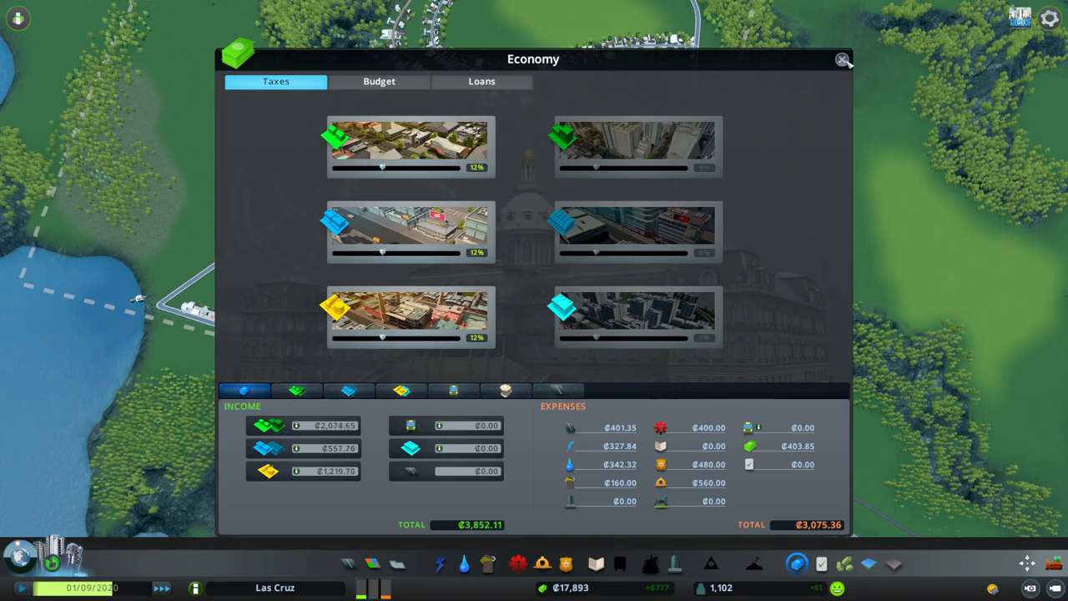
left_click(843, 60)
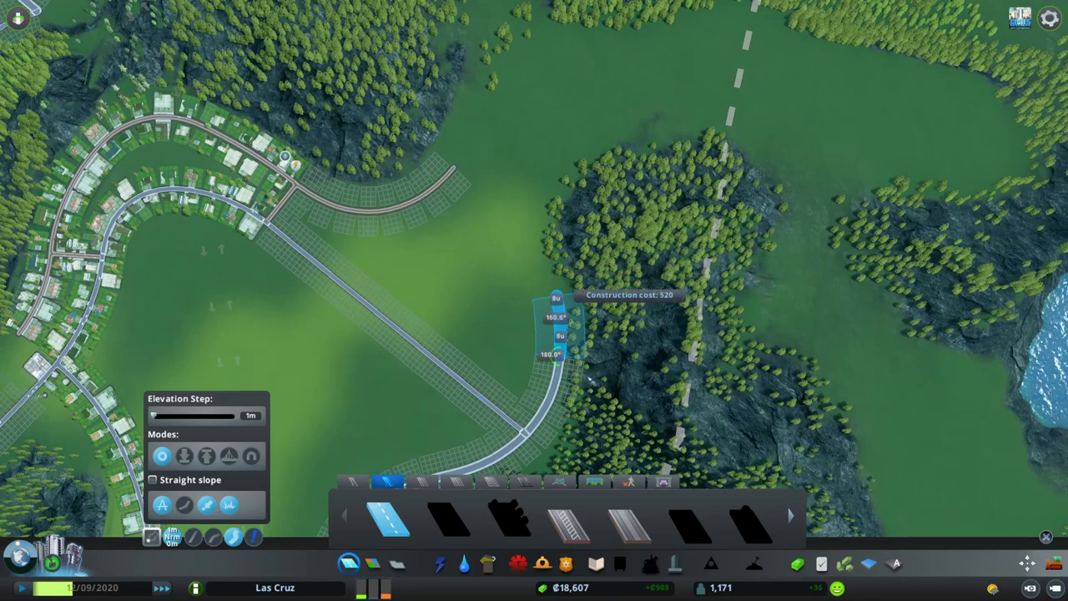
Step: Lay curving two-lane roads looping through the forest beyond the hillside housing, then bring up the economy overview
left_click(517, 564)
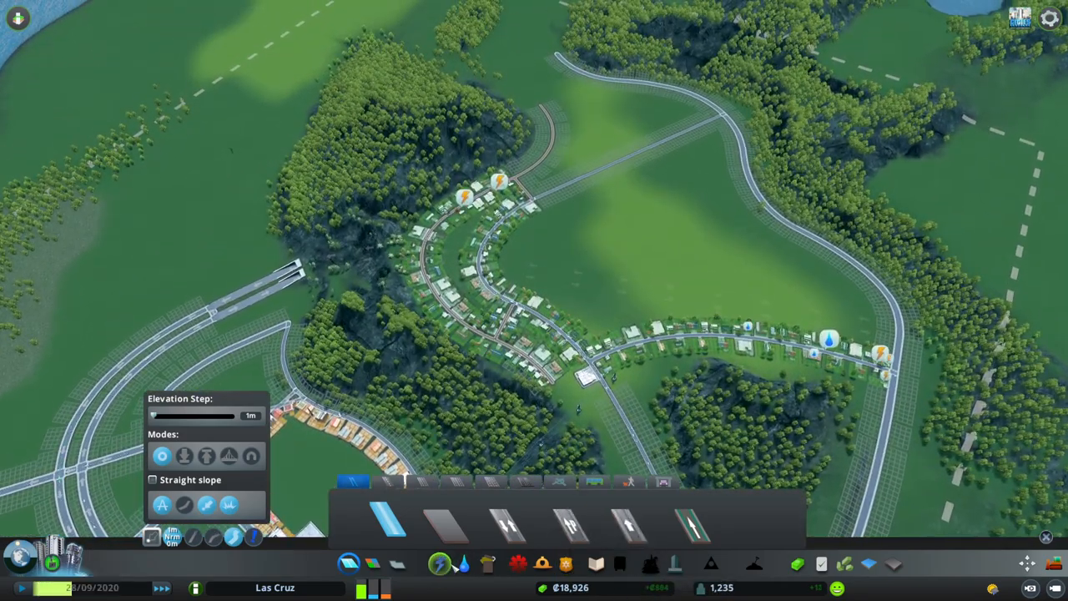
left_click(440, 564)
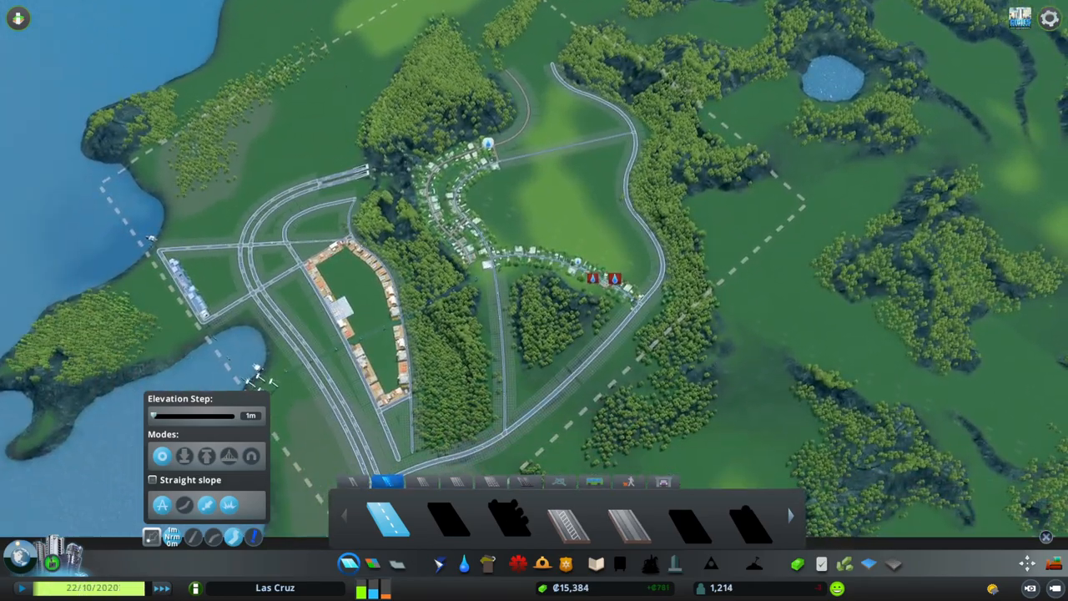
left_click(464, 564)
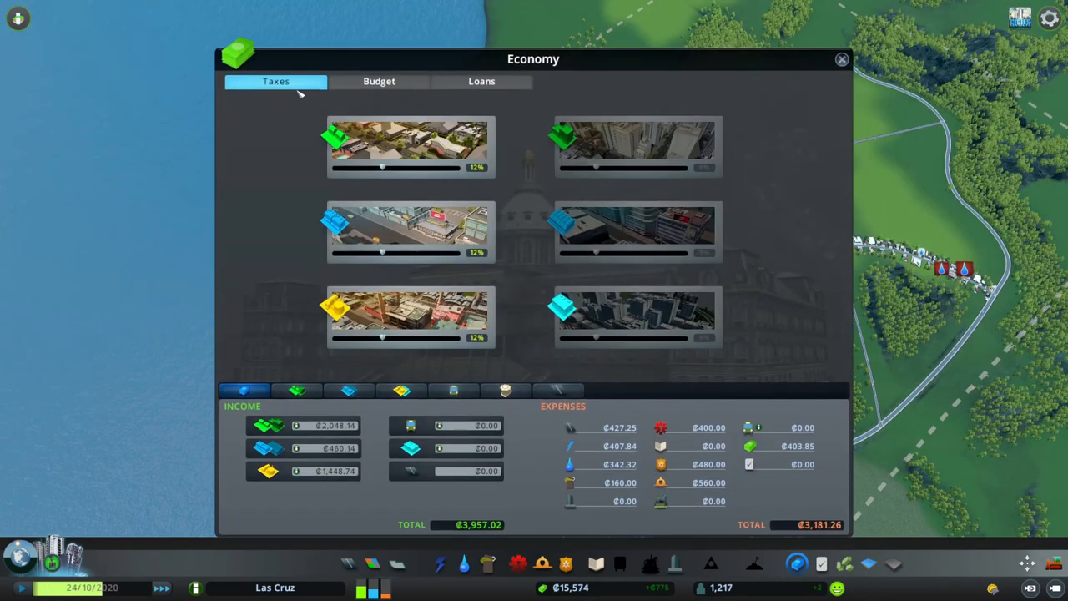
Step: Check the service budget figures after taxes and close the Economy panel
left_click(379, 80)
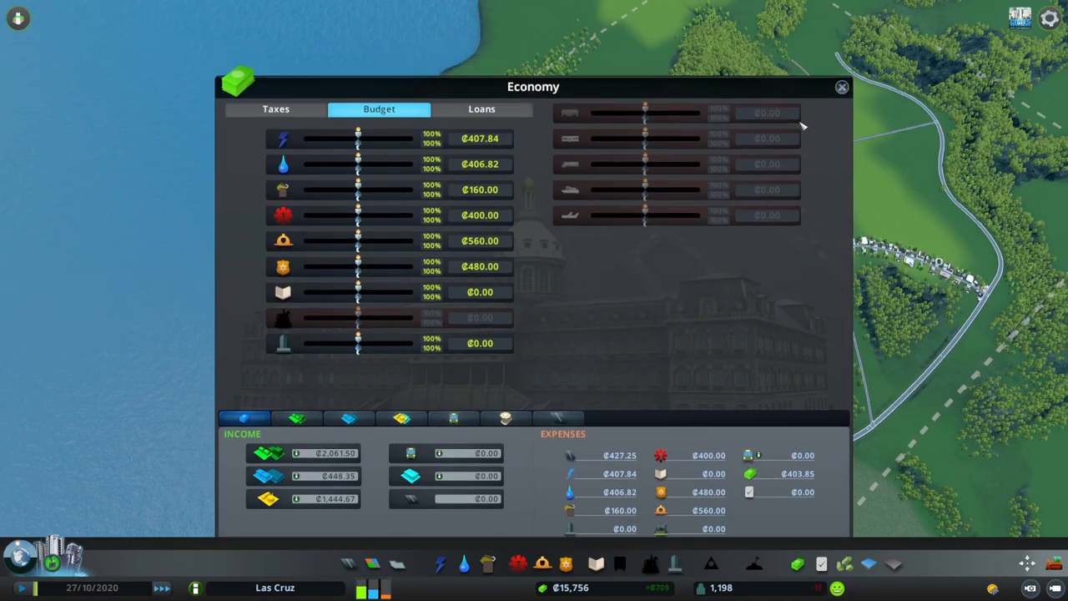
left_click(841, 87)
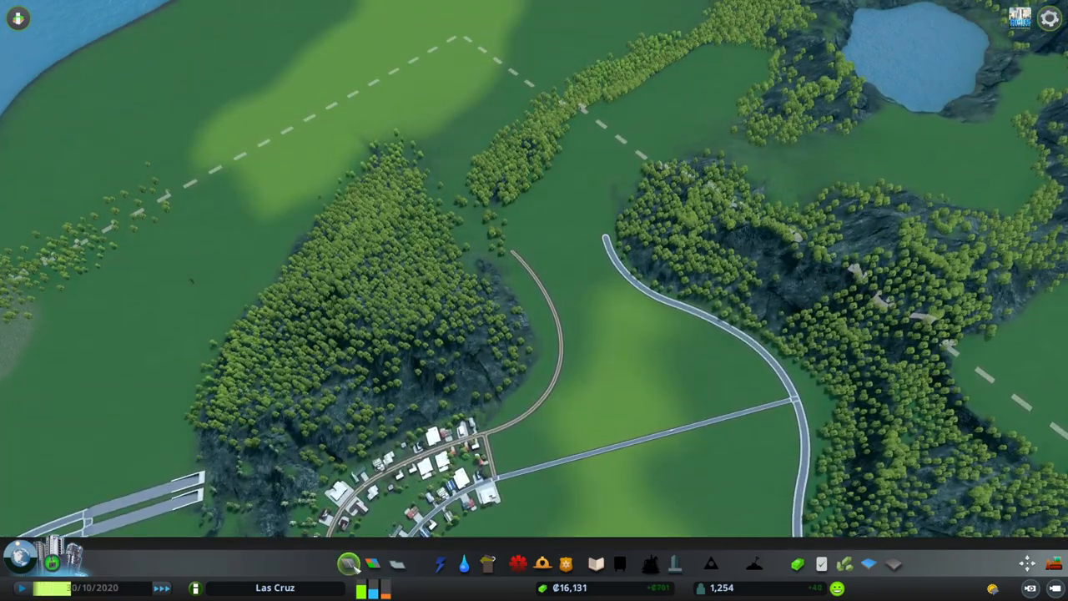
Step: Extend the road northward through the forest and dismiss the Tiny Town milestone at 1,300 residents
left_click(374, 564)
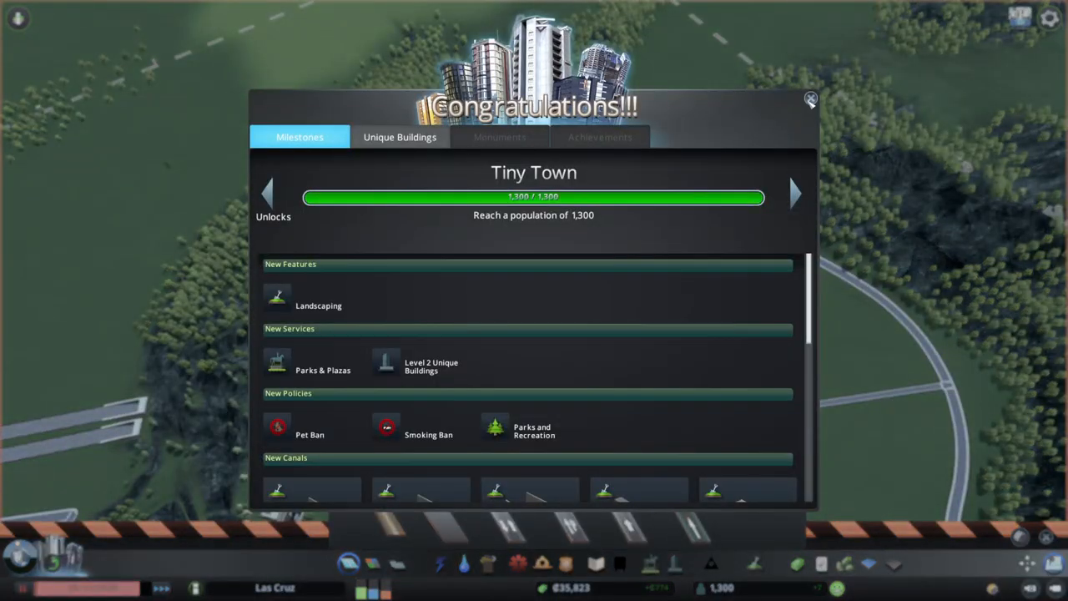
left_click(809, 99)
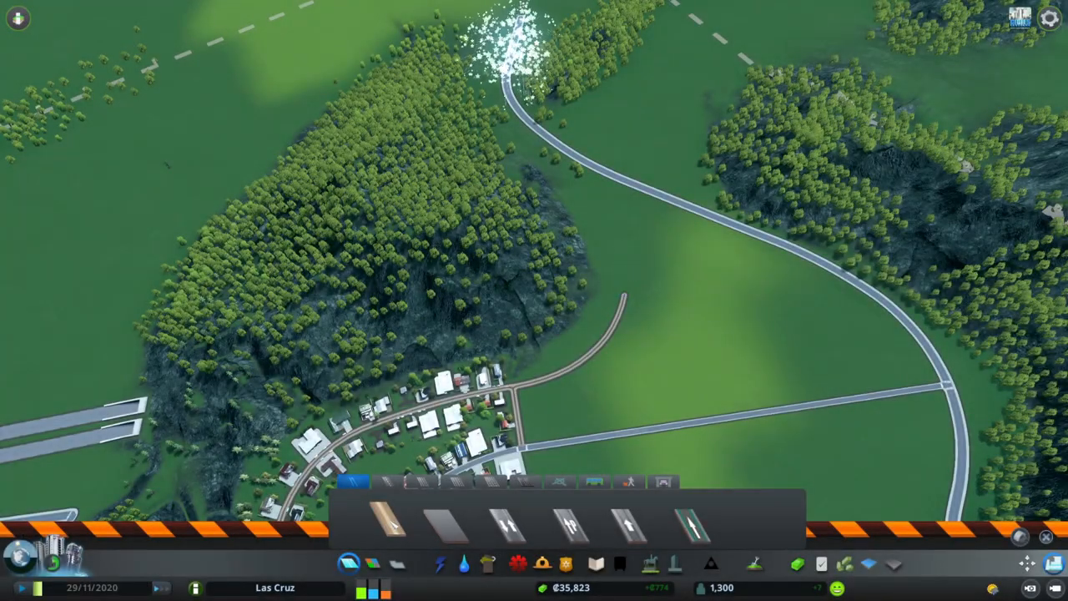
left_click(387, 521)
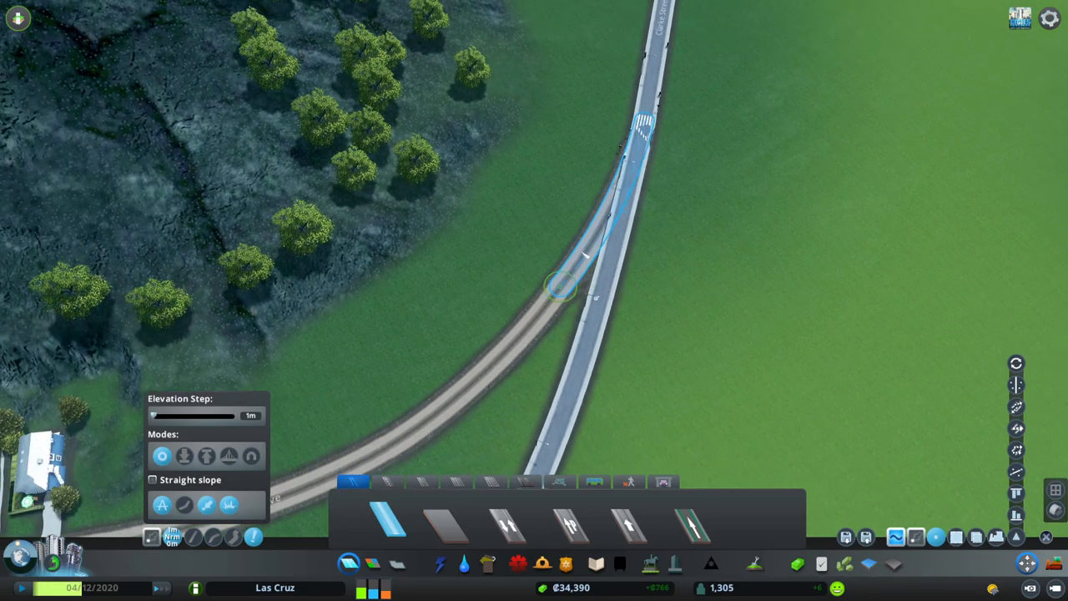
Step: Attach a new two-lane road branch onto the curving road at the forest edge
left_click(561, 287)
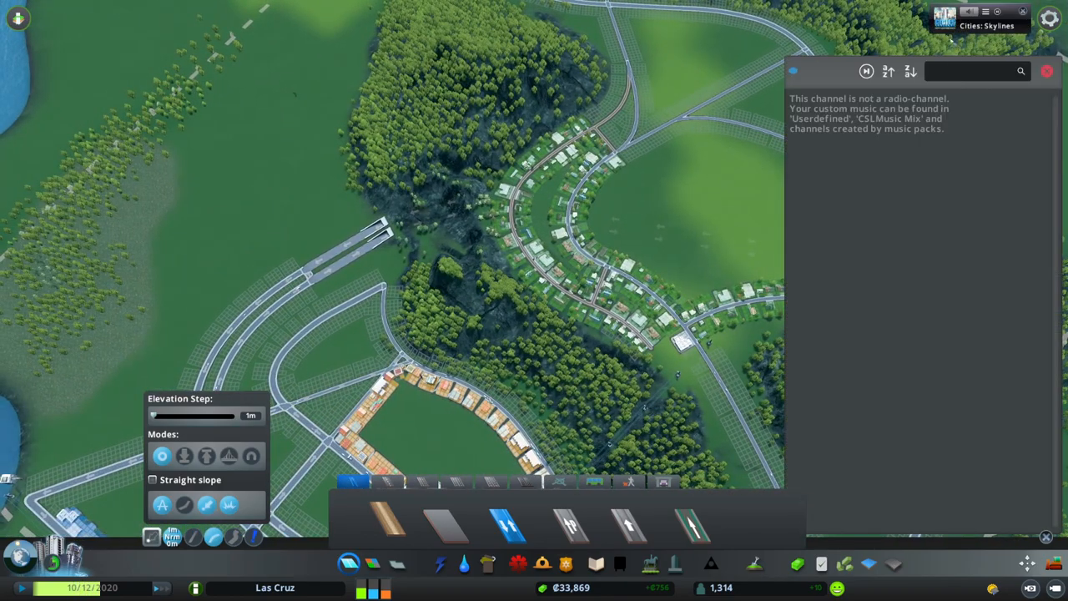
left_click(1048, 71)
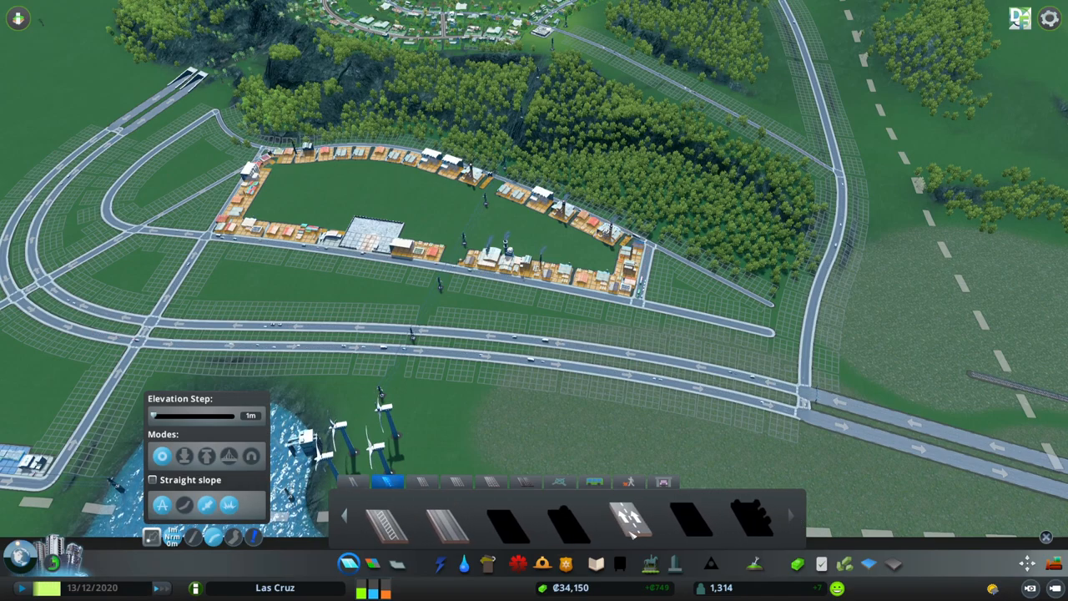
Step: Lay a road segment beside the highway near the zoned residential block
left_click(631, 520)
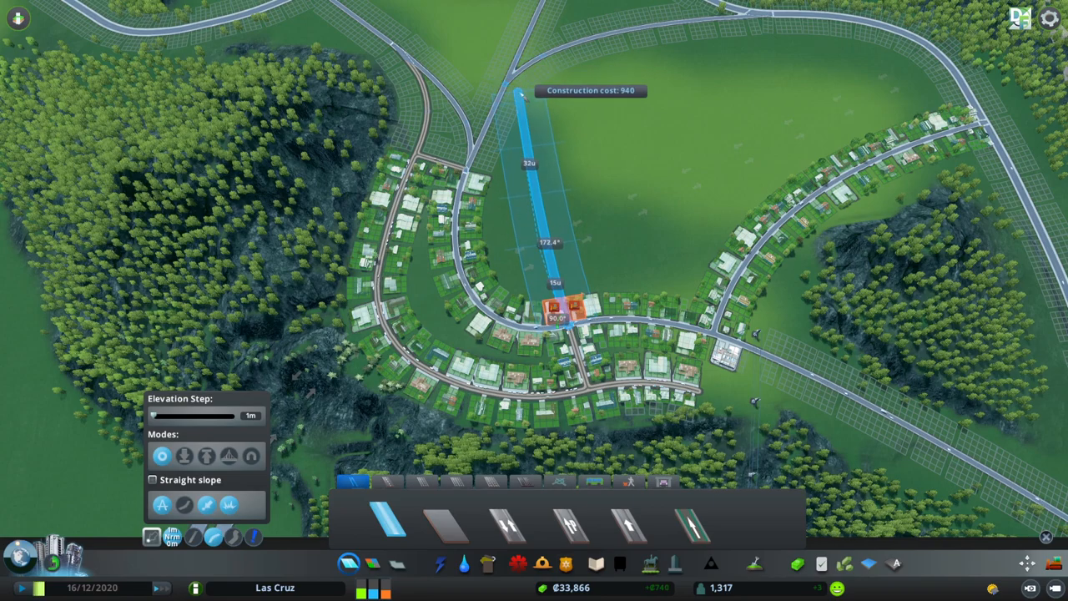
mouse_move(747, 187)
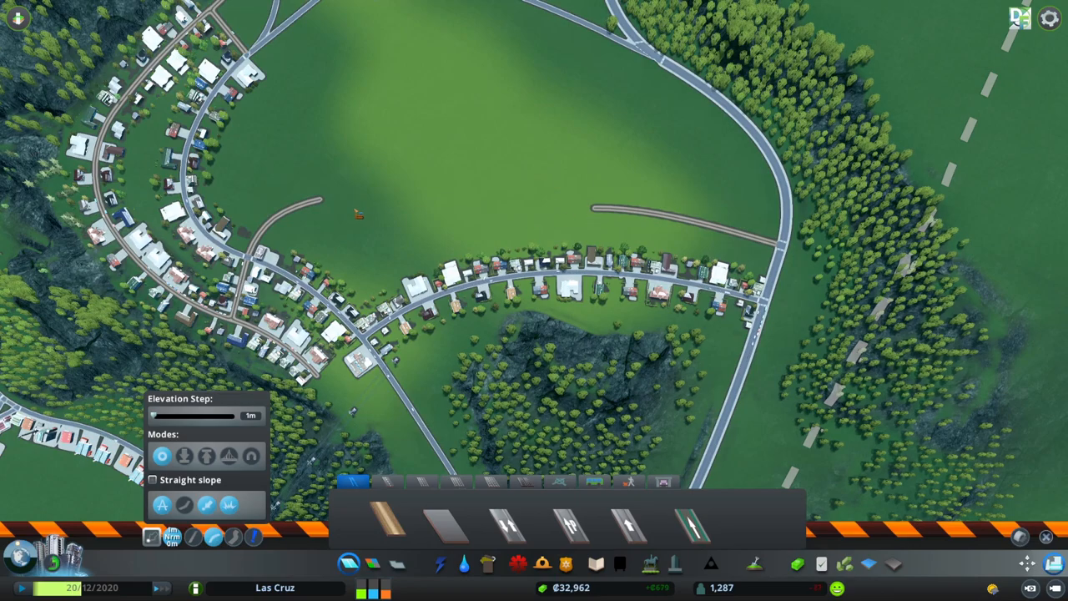
Step: Extend a new street from the housing street across the field to the main road
left_click(388, 524)
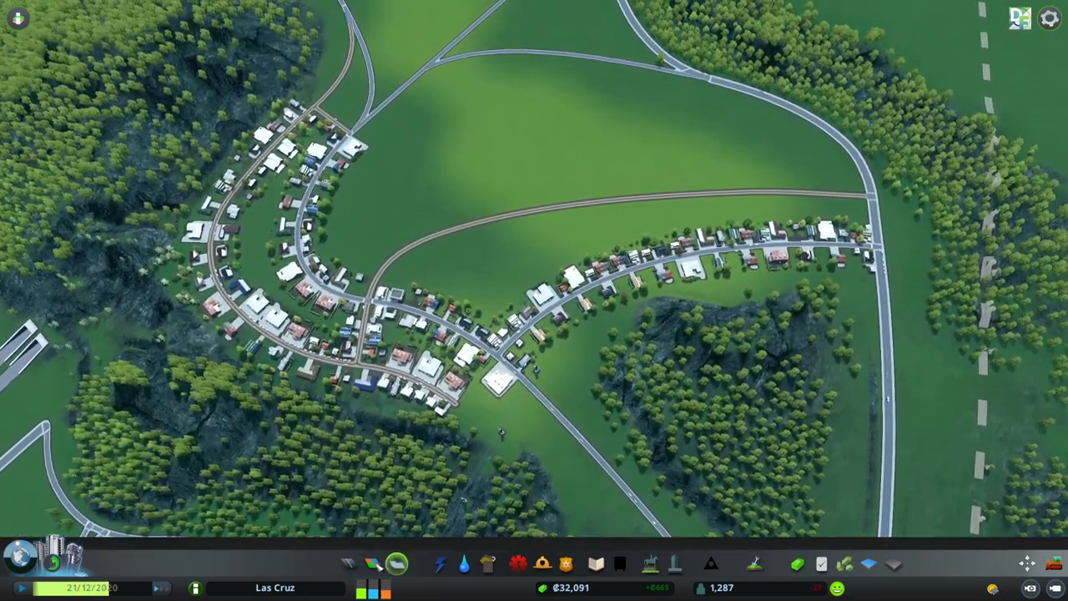
Step: Draw a short curved two-lane link between the new residential streets in the field
left_click(374, 564)
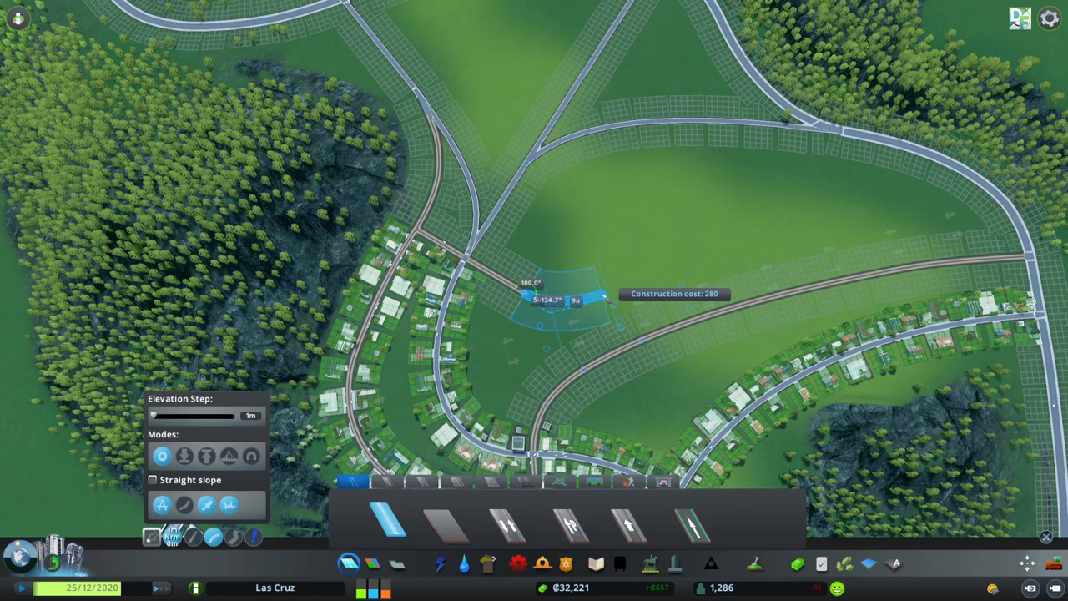
left_click(567, 301)
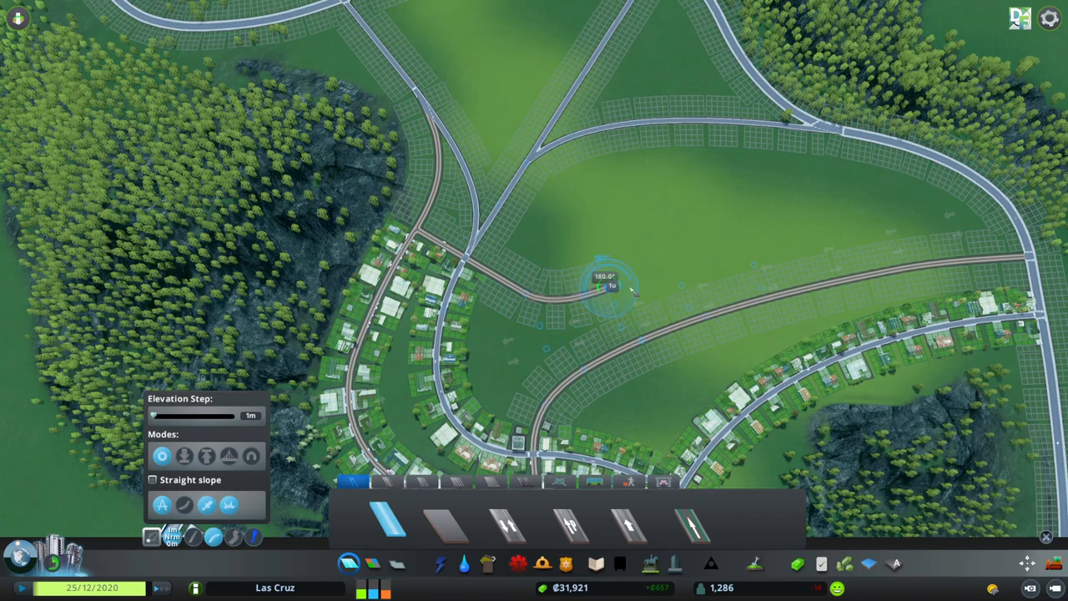